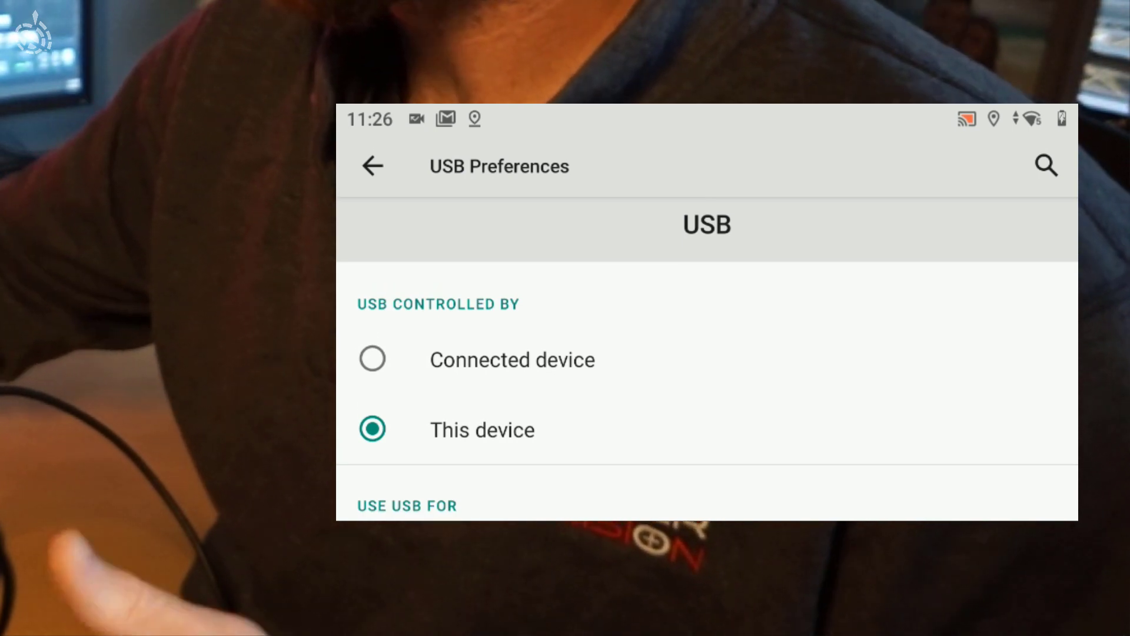
Set the TSC5's USB connection to File Transfer in USB Preferences
scroll("down", 3)
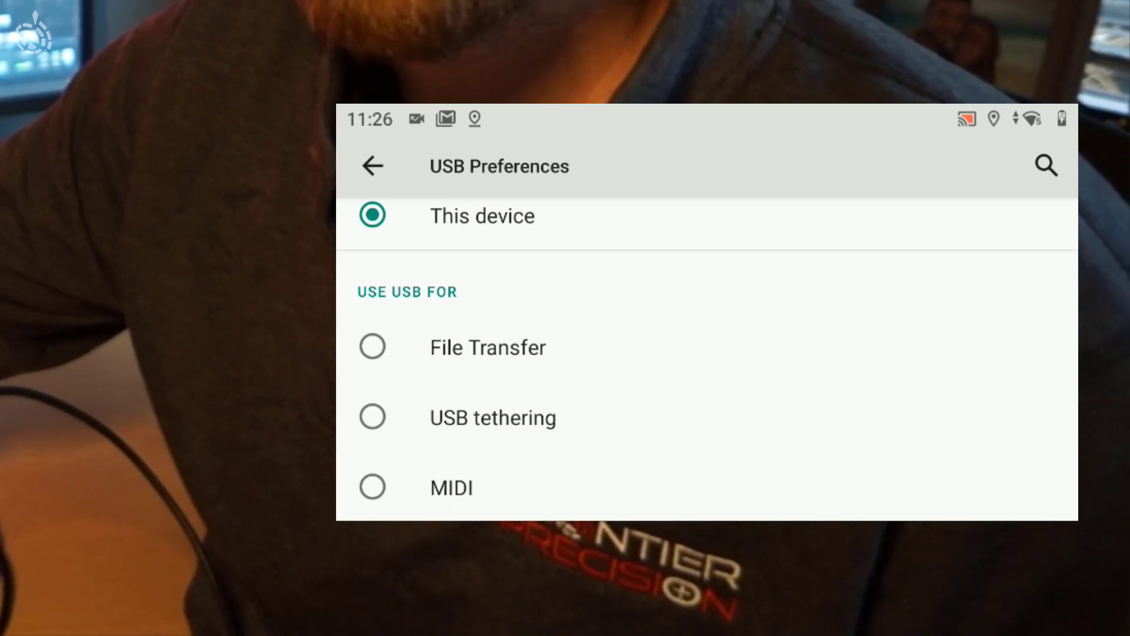
left_click(373, 346)
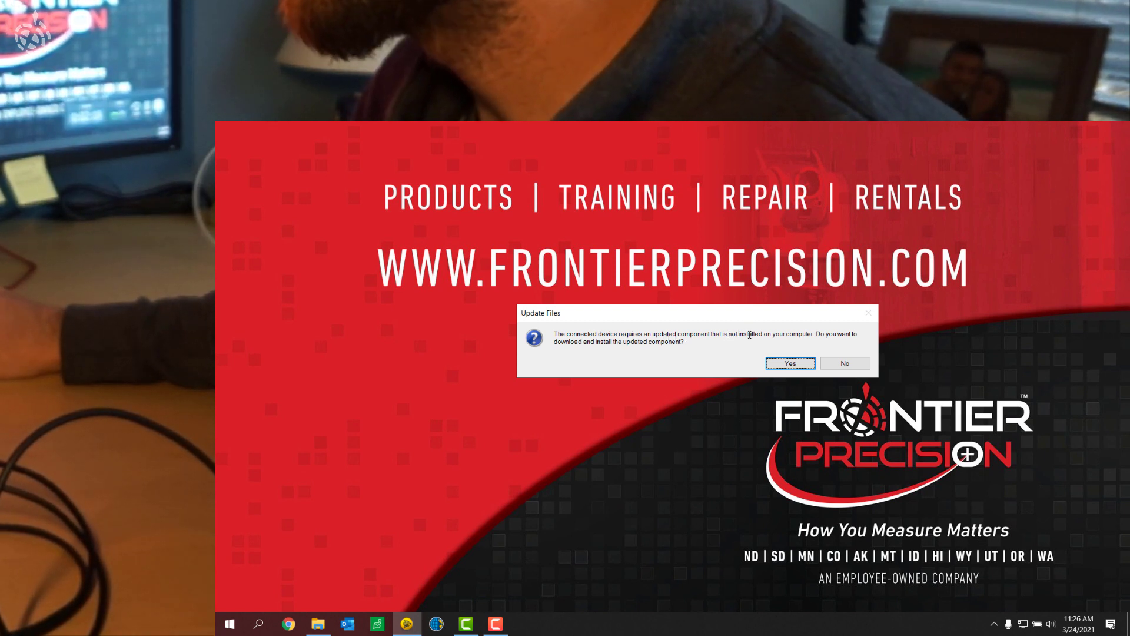
Accept the Update Files prompt to install the updated TSC5 component
left_click(788, 363)
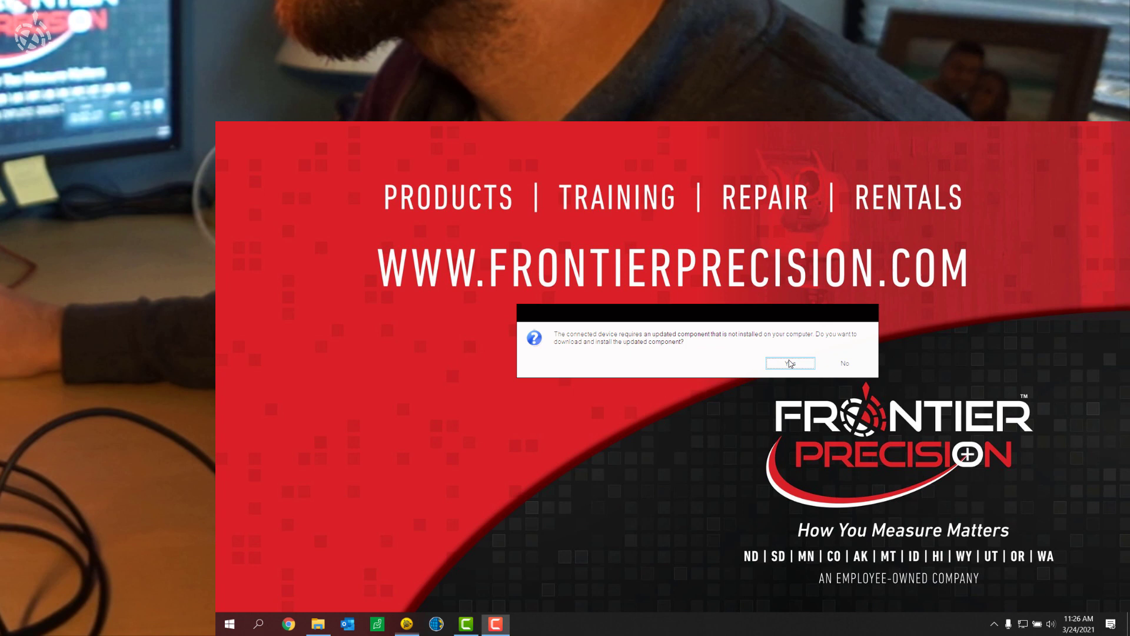
left_click(790, 362)
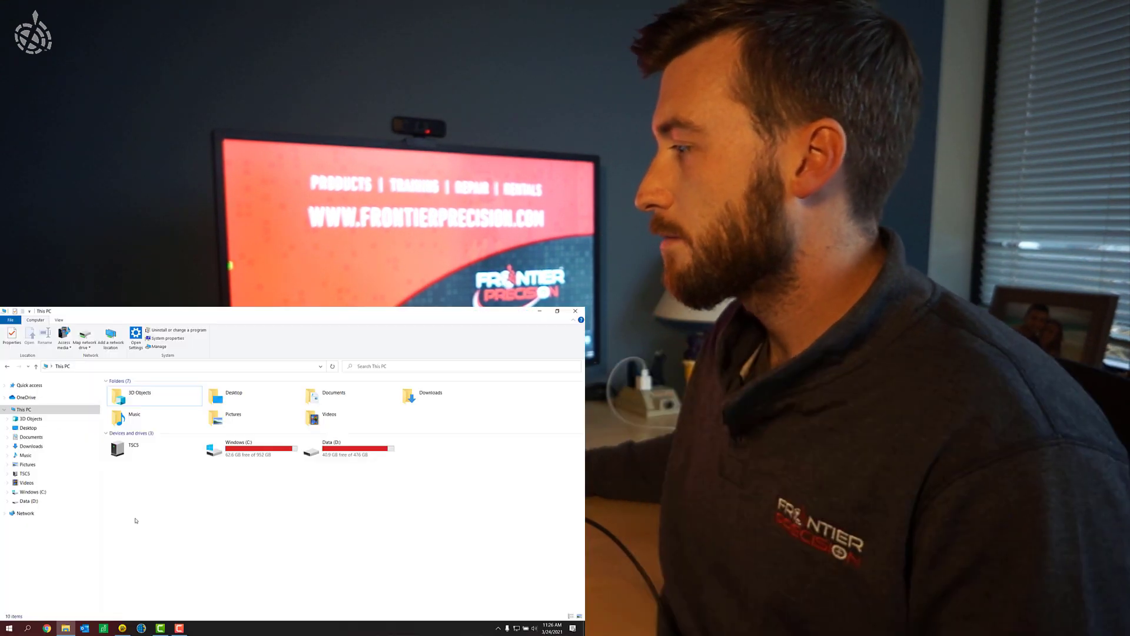
Browse into TSC5 > Internal shared storage > Trimble Data
left_click(132, 448)
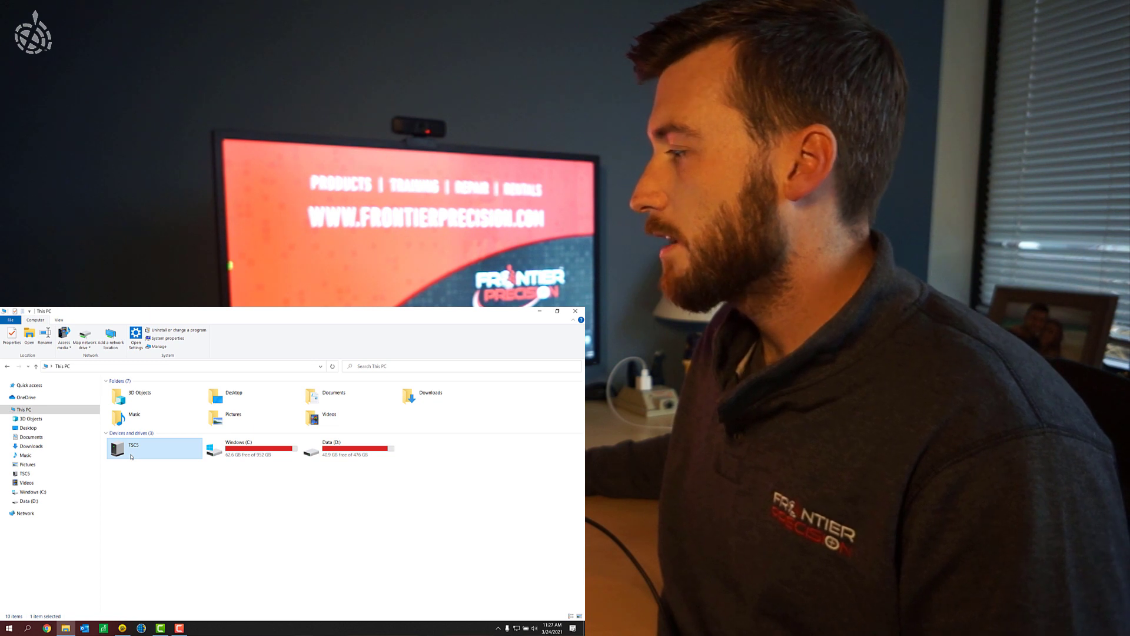
double_click(134, 448)
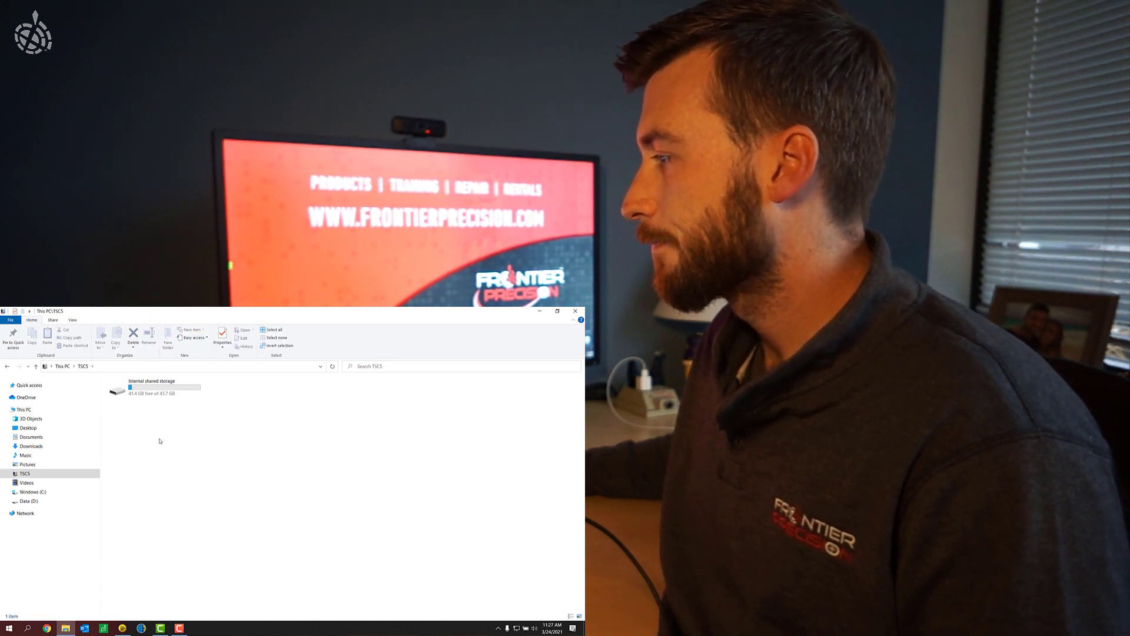
mouse_move(152, 390)
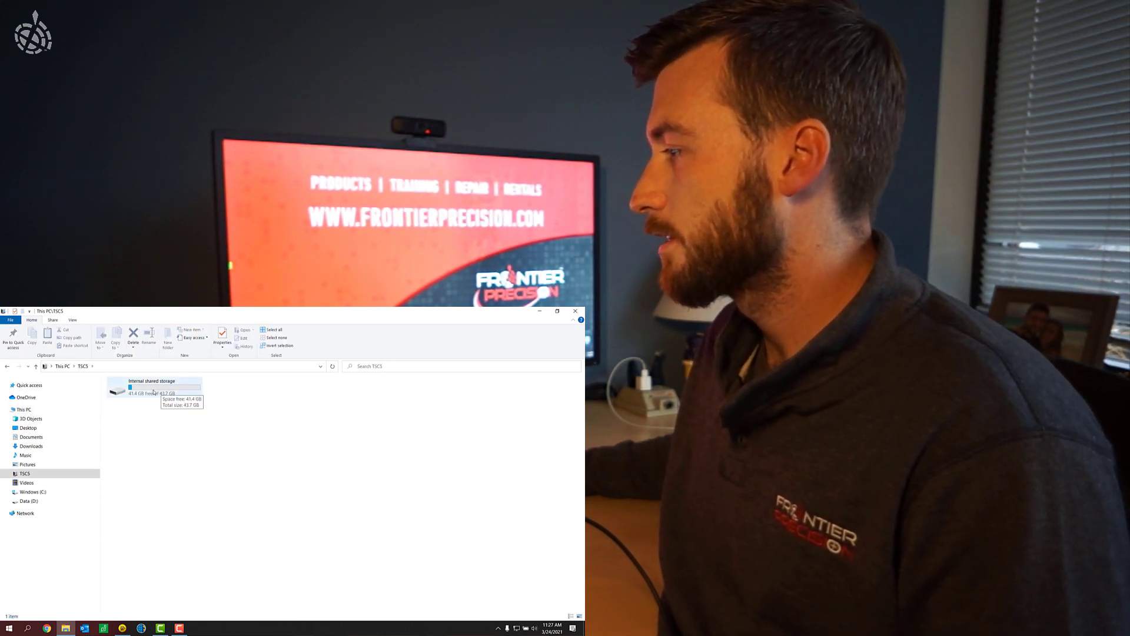
double_click(151, 389)
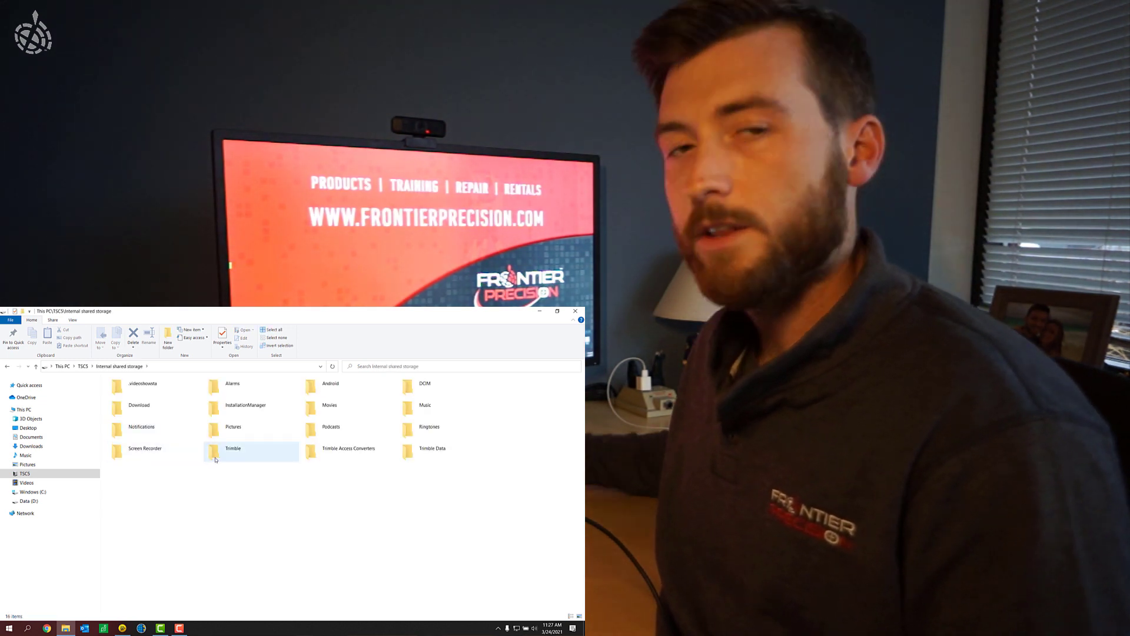
left_click(433, 447)
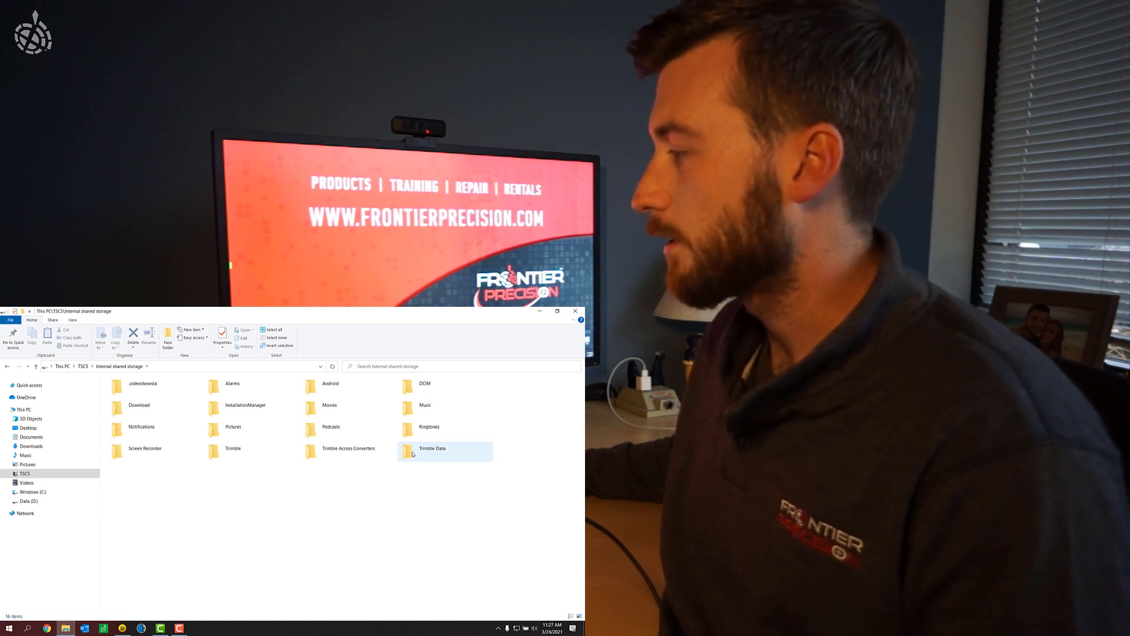
double_click(432, 449)
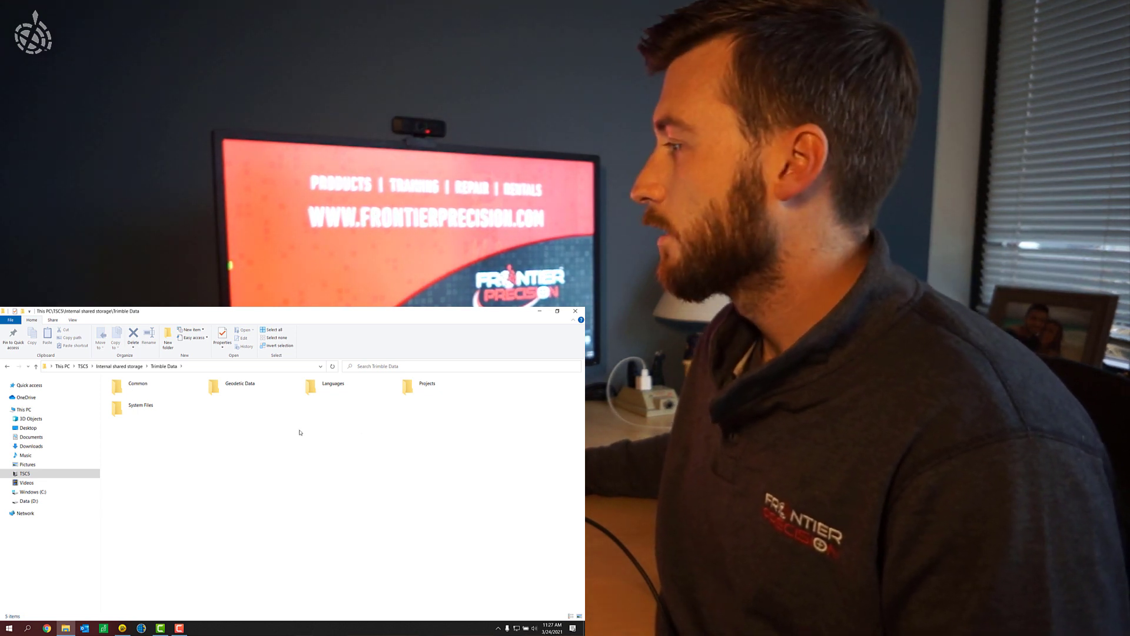
mouse_move(253, 440)
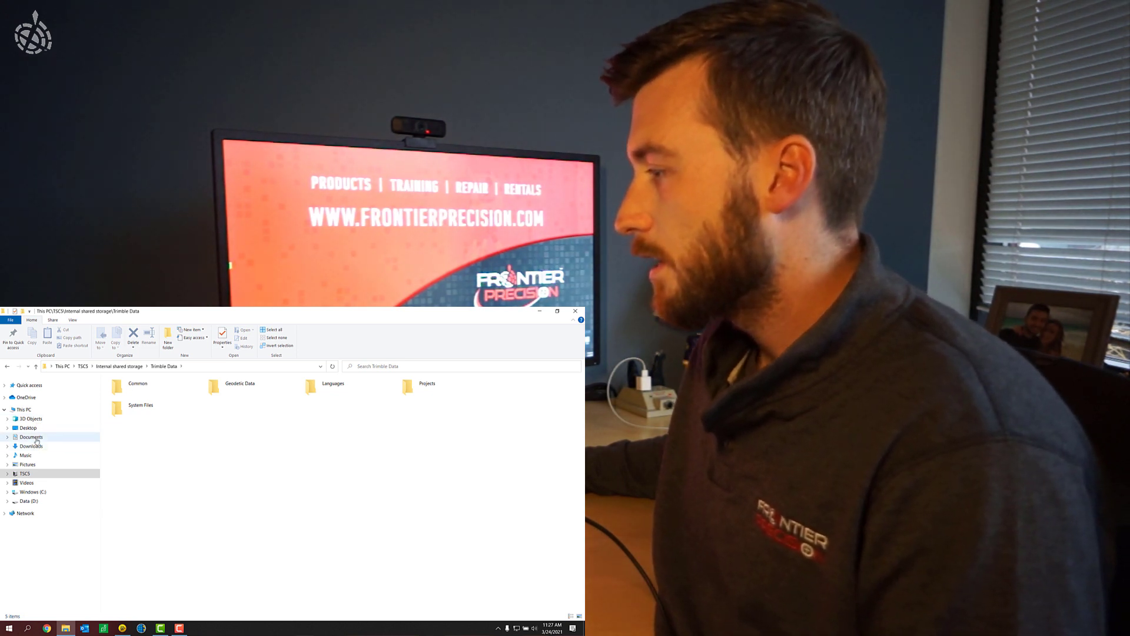
Open the Geoid Files folder in the documents folder on Data (D:)
left_click(28, 500)
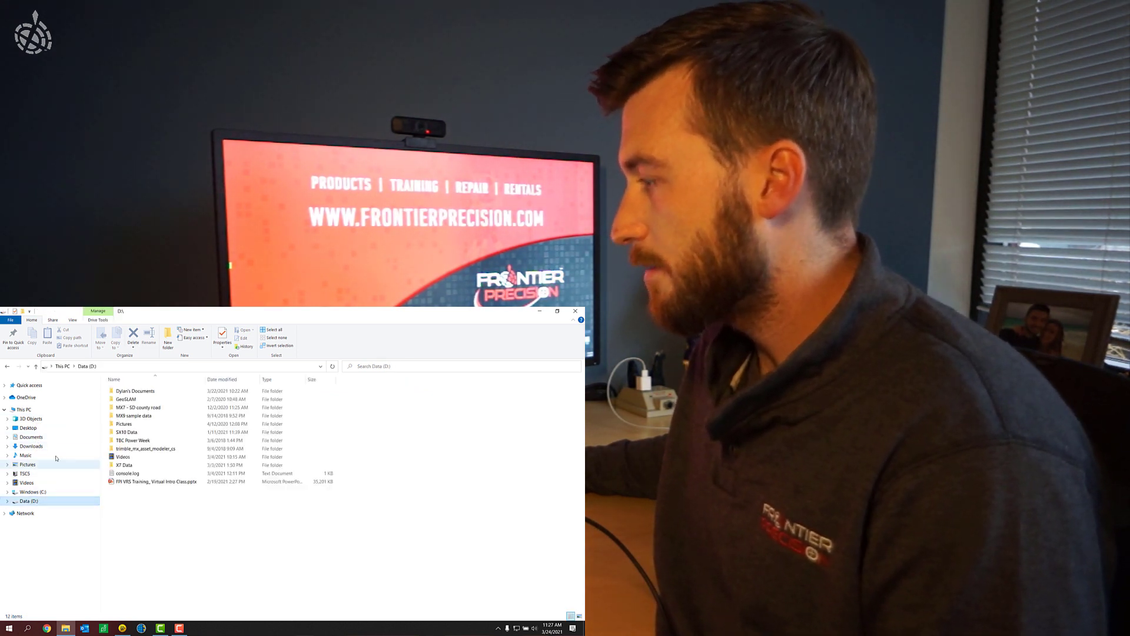
double_click(136, 391)
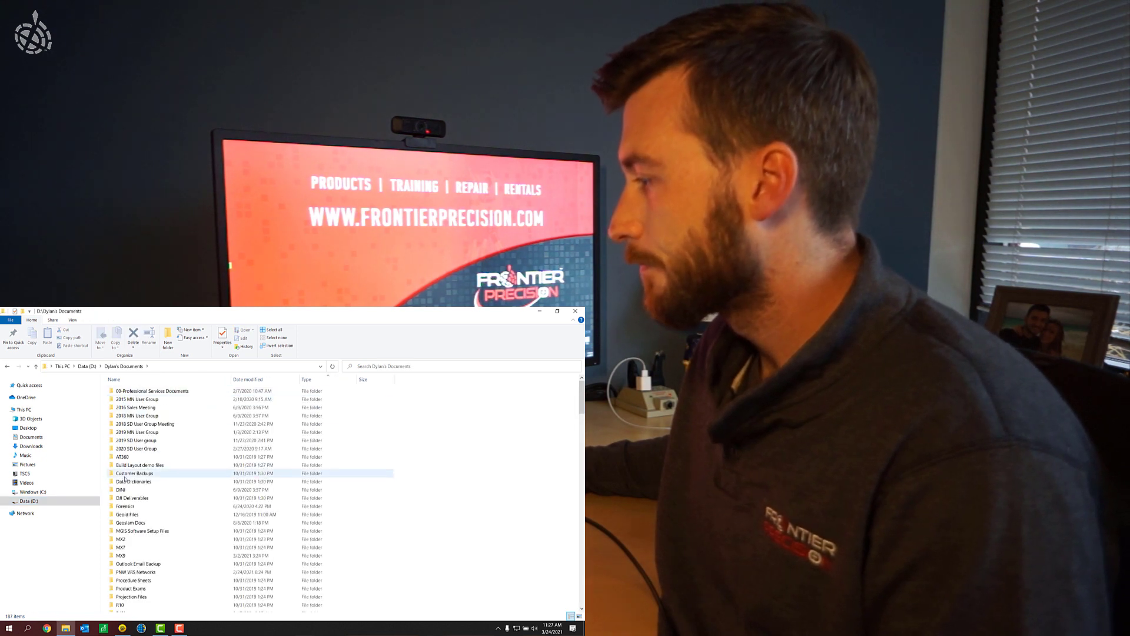
double_click(127, 514)
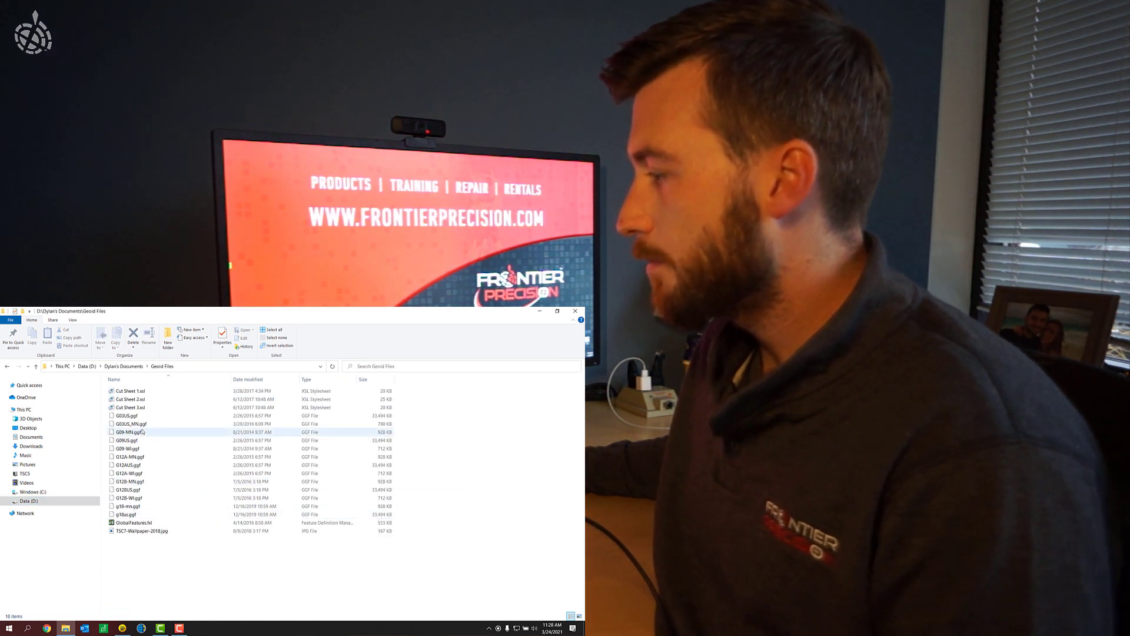
Select and copy g18-mn.ggf and g18us.ggf, then return to This PC
left_click(130, 489)
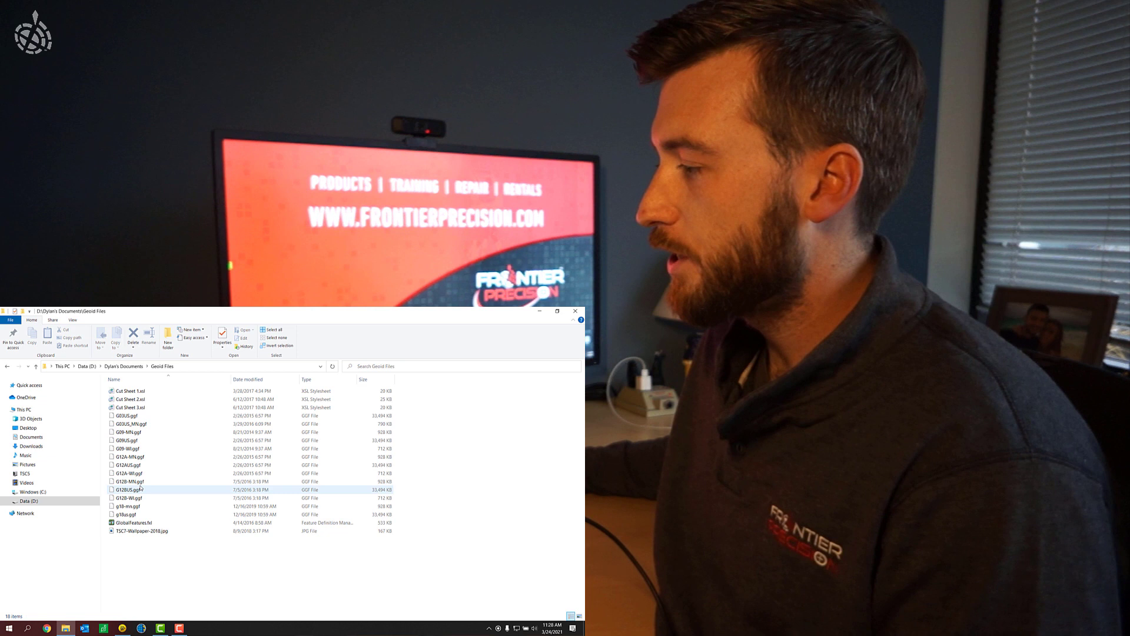
left_click(129, 505)
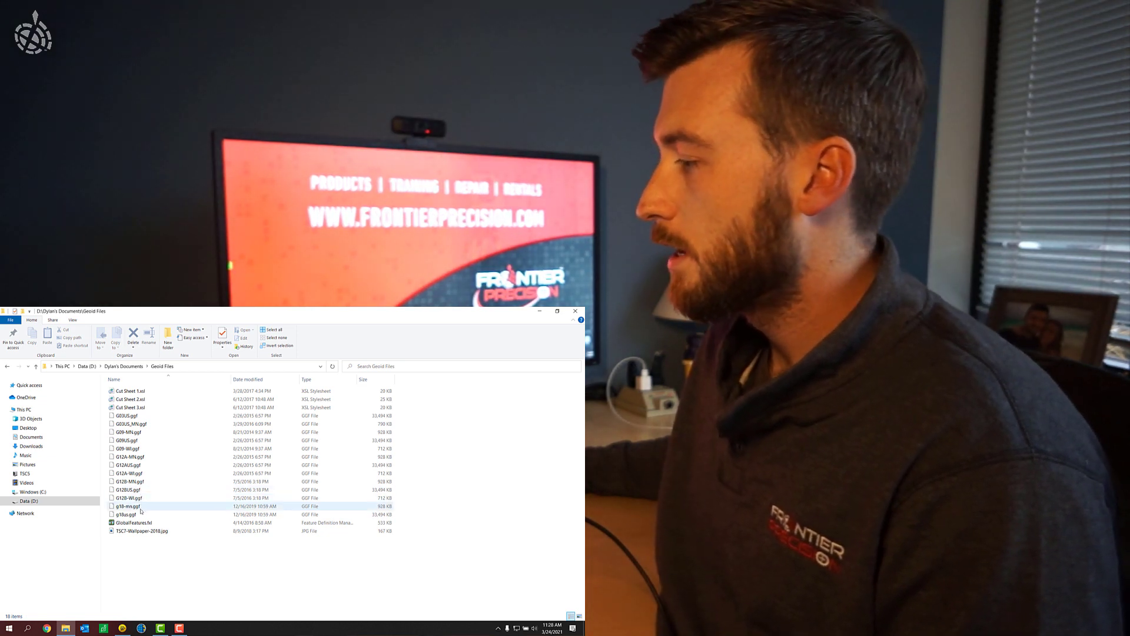
left_click(130, 514)
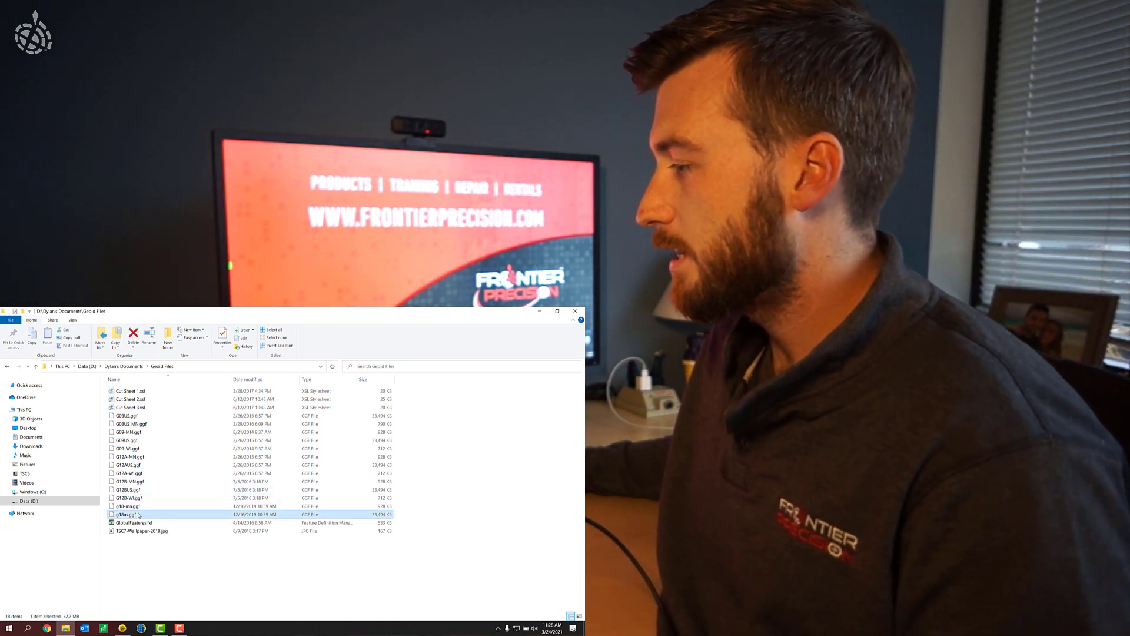
left_click(130, 505)
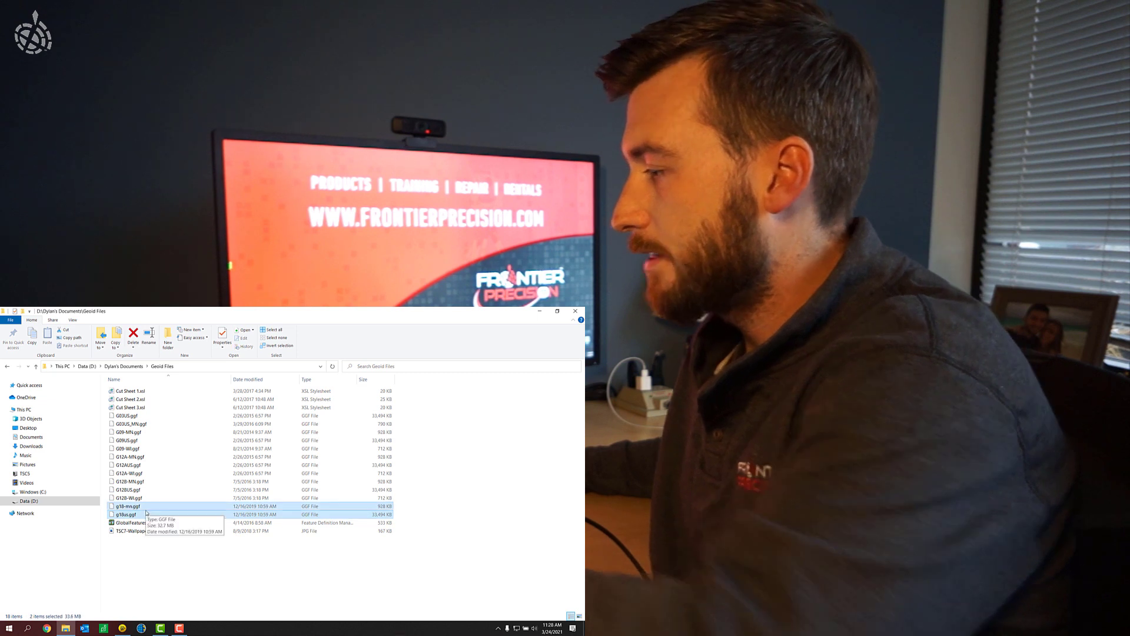
right_click(130, 510)
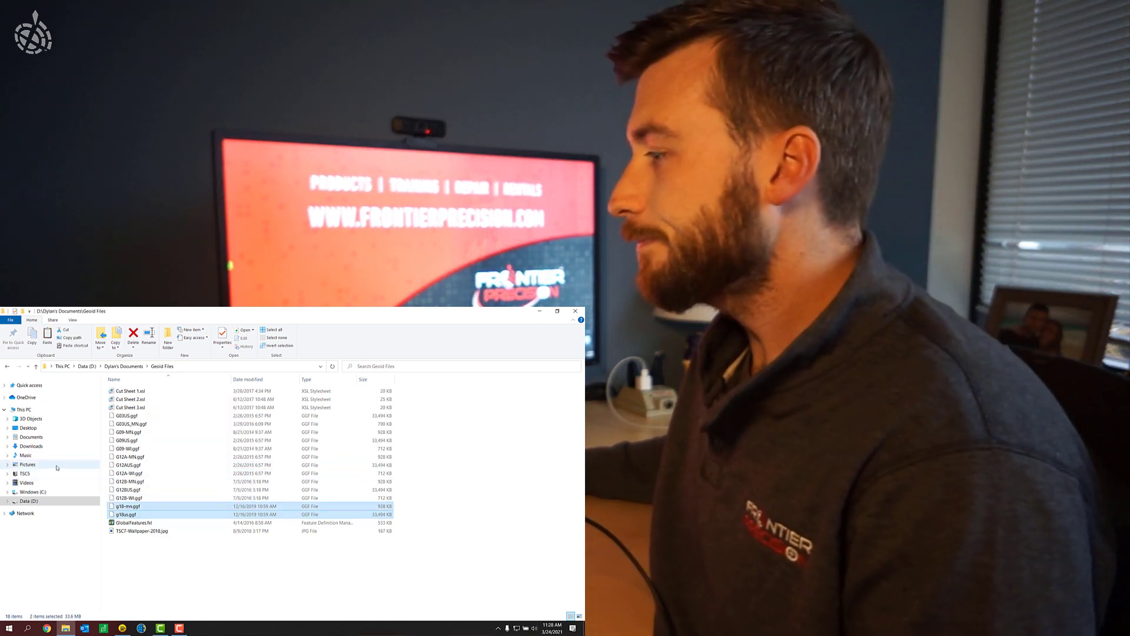
left_click(22, 408)
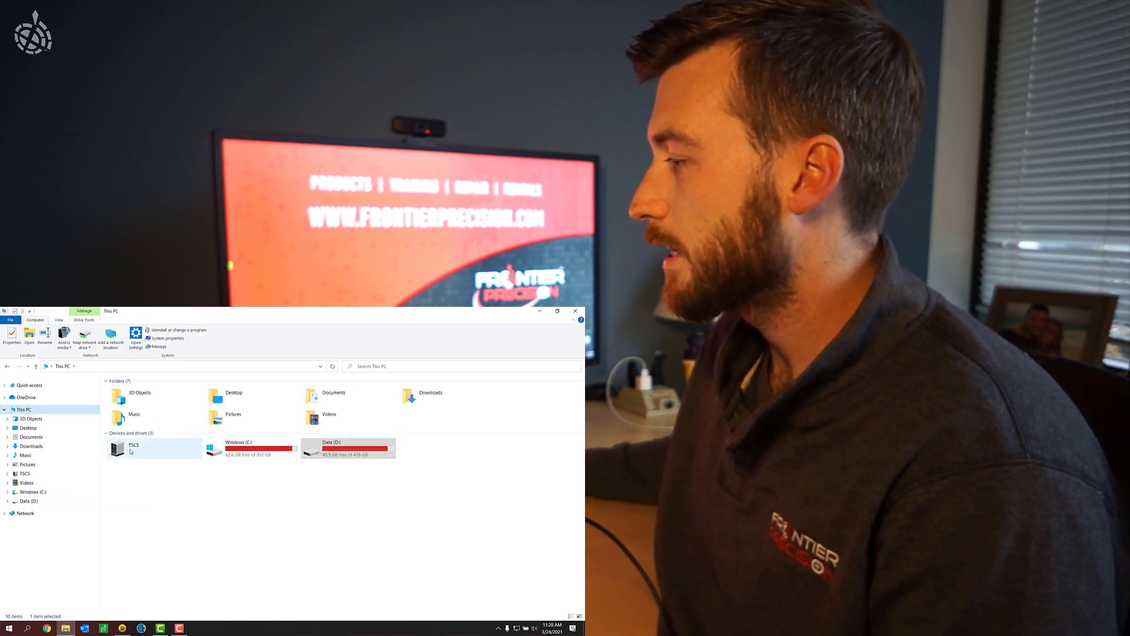
Paste both GEOID18 files into TSC5 > Internal shared storage > Trimble Data > System Files
double_click(134, 446)
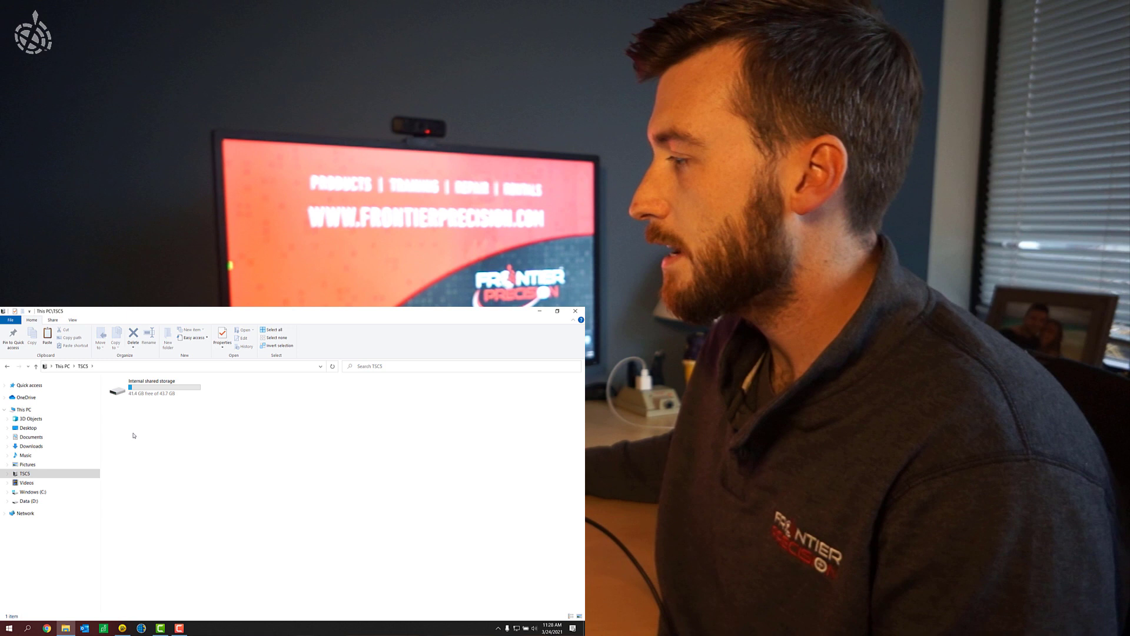
double_click(151, 389)
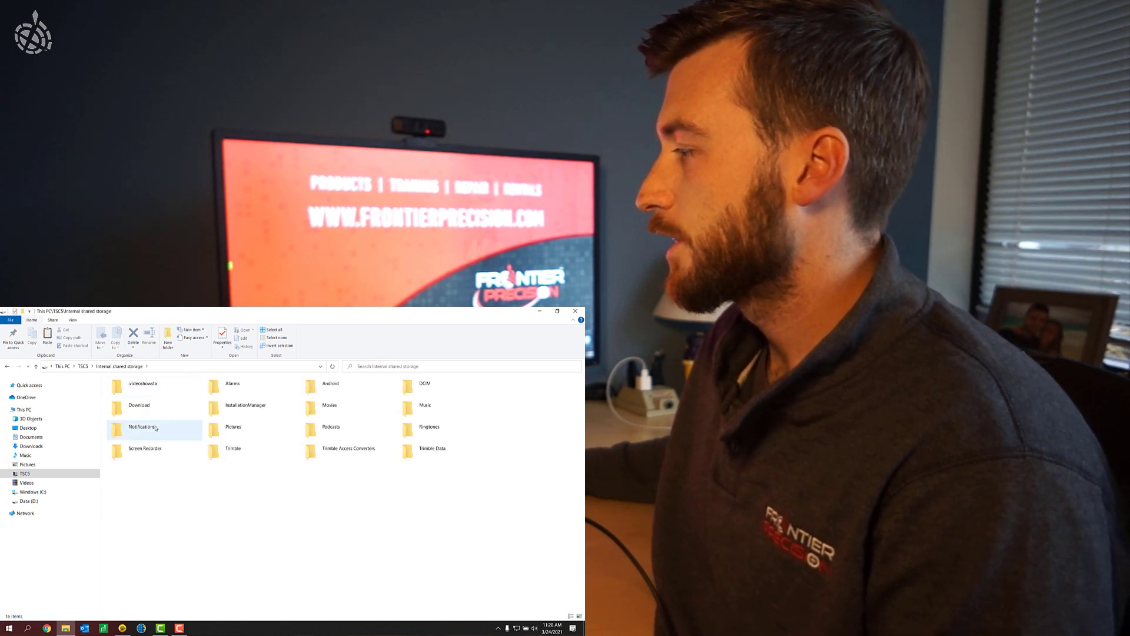
double_click(433, 448)
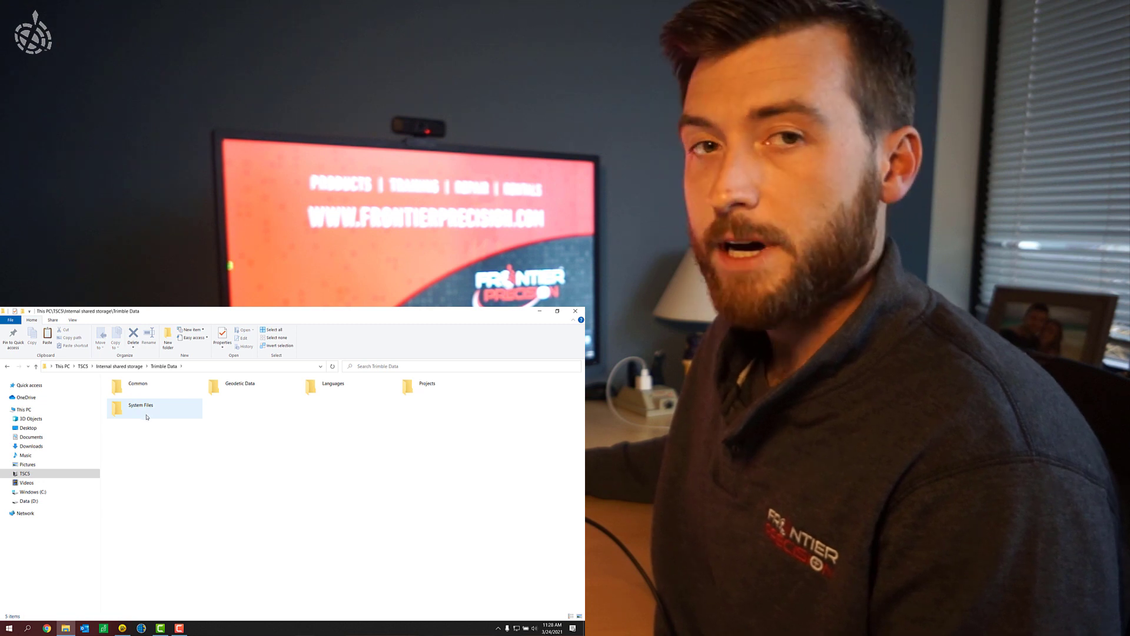
double_click(140, 408)
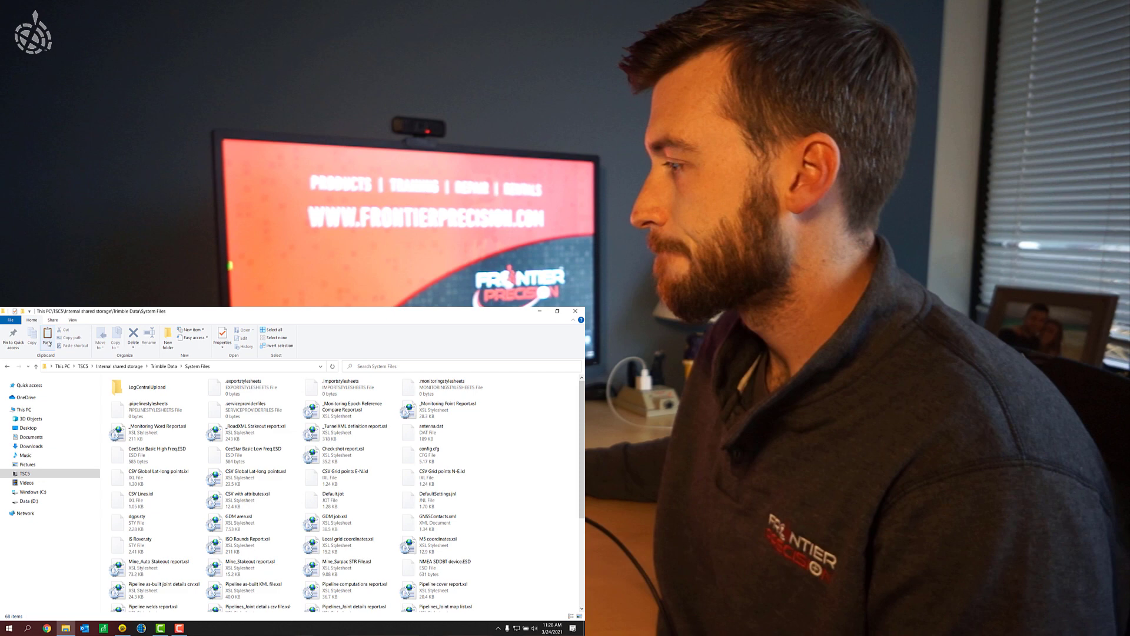
scroll("down", 3)
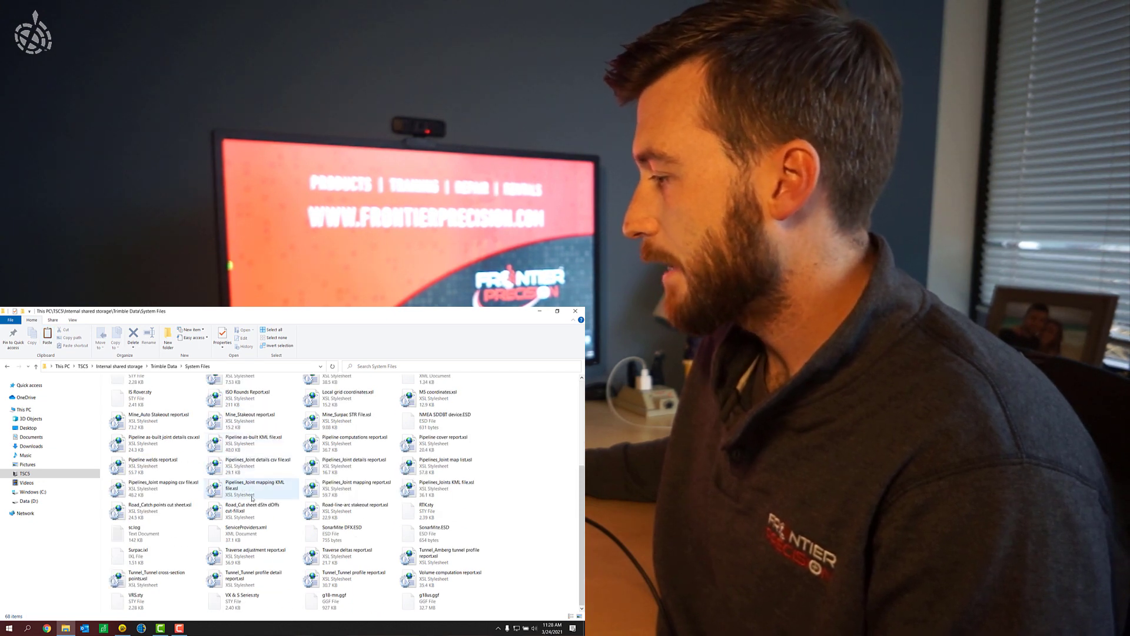
left_click(335, 598)
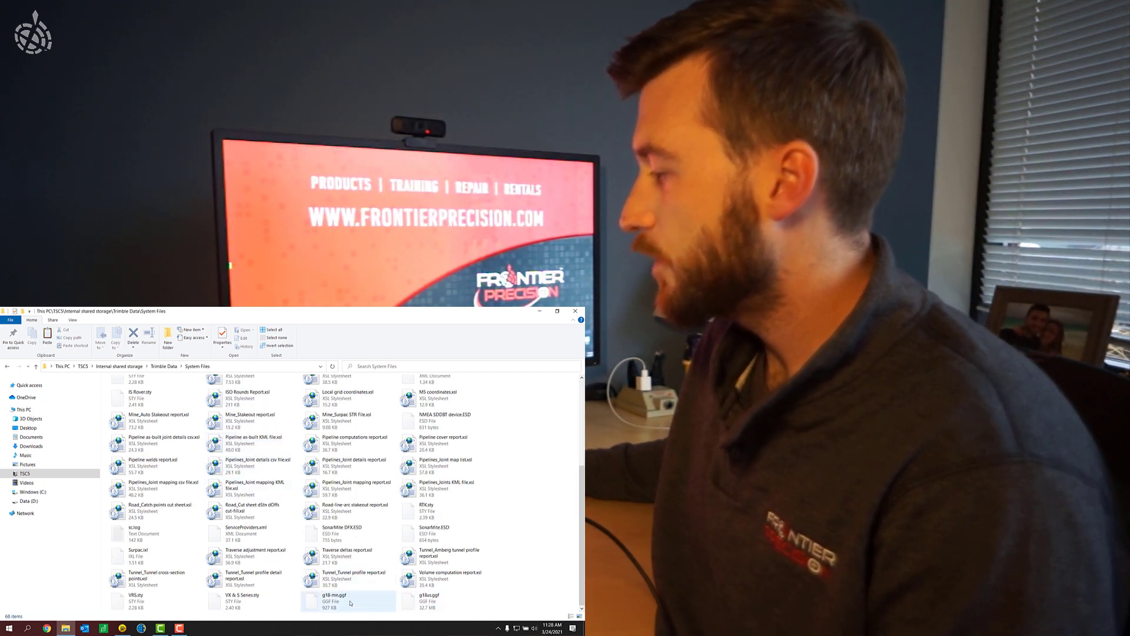
mouse_move(429, 598)
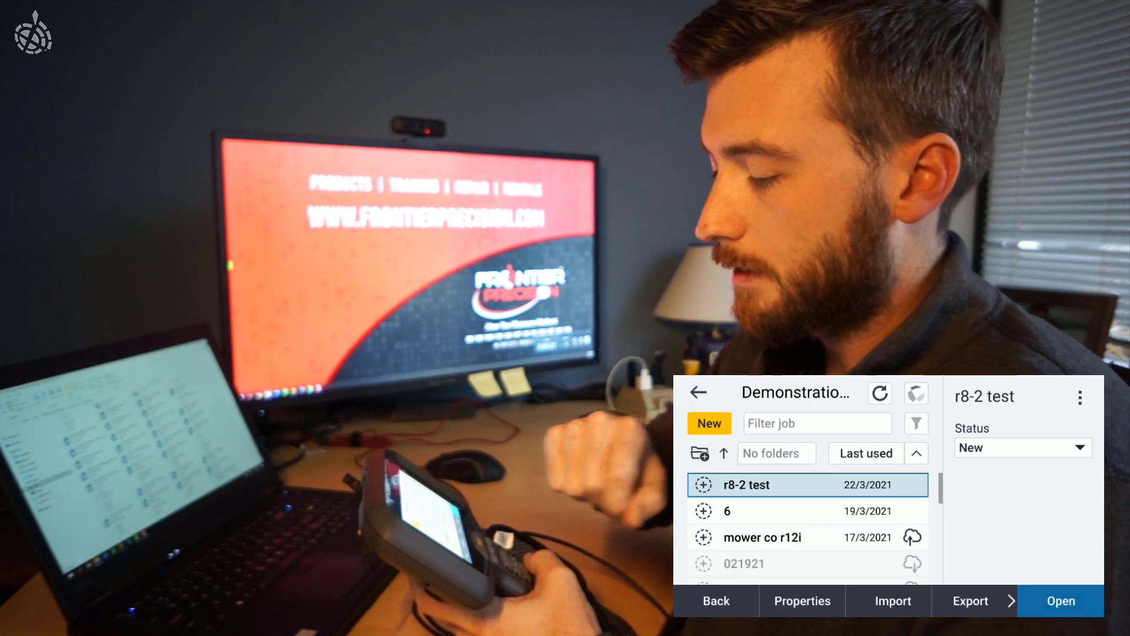
Start a new Trimble Access job named 'test files'
left_click(708, 423)
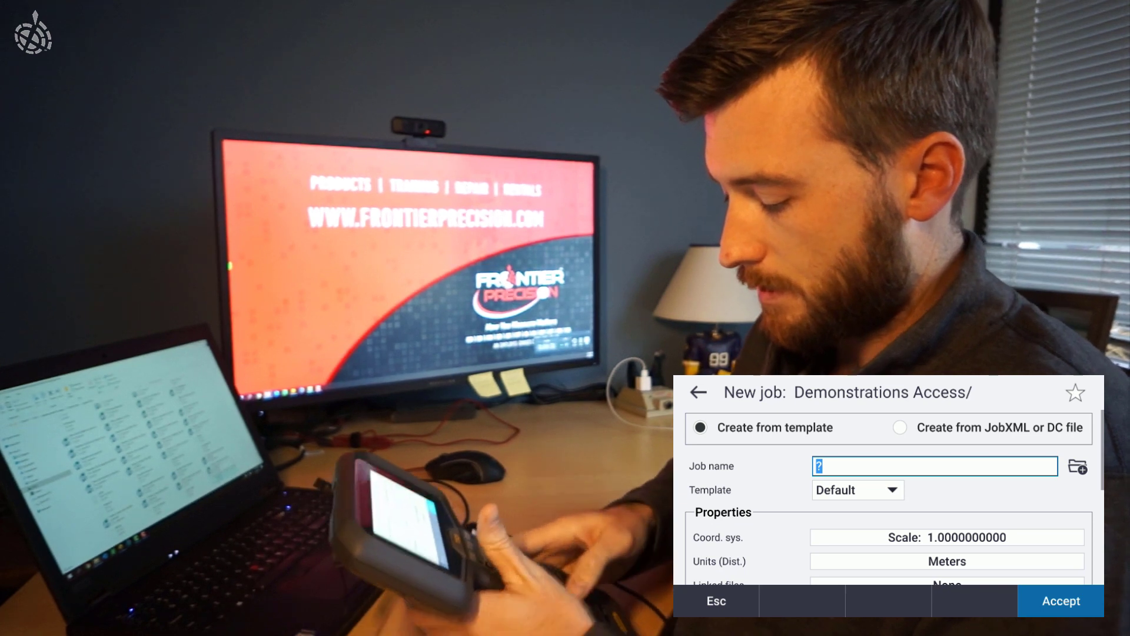
type("test")
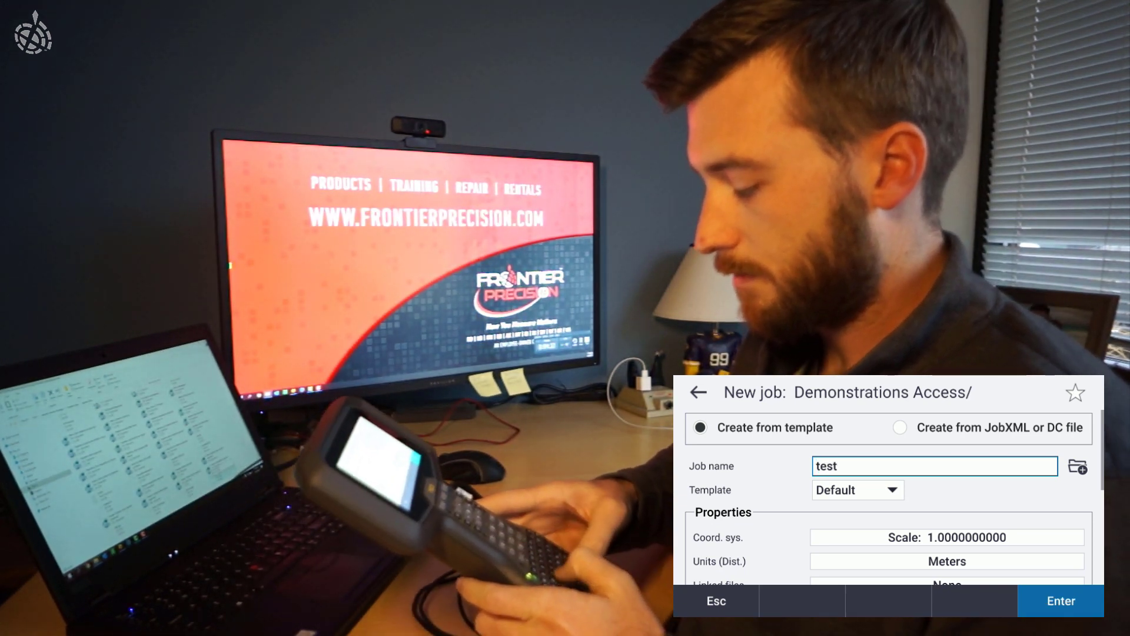
type("files")
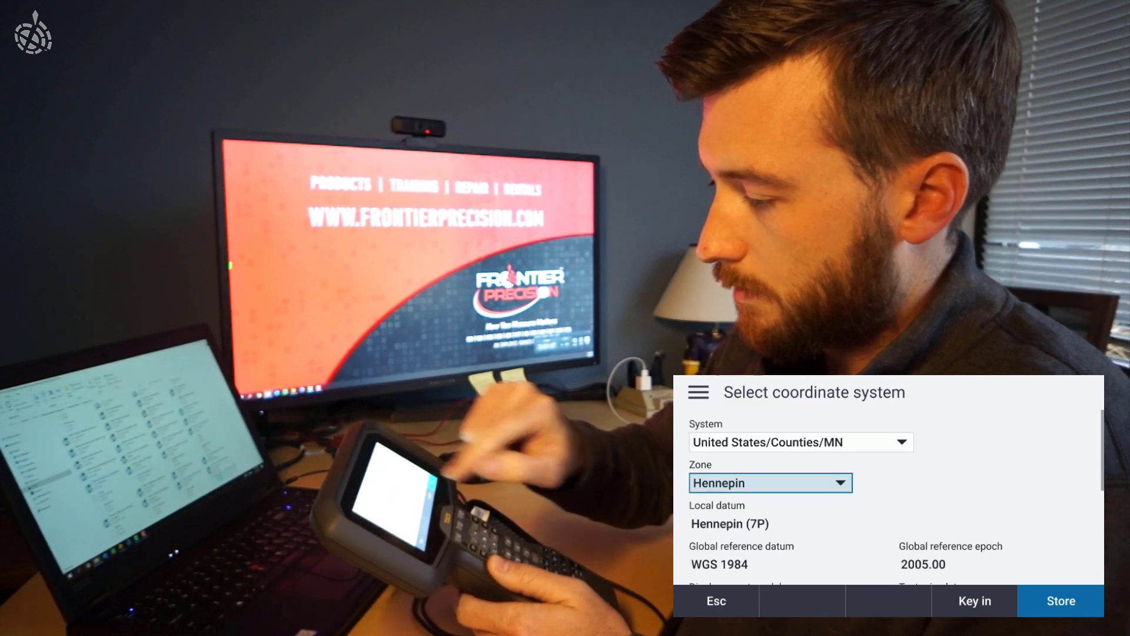
Enable a geoid model for the Hennepin coordinate system, store it, and accept the job
scroll("down", 3)
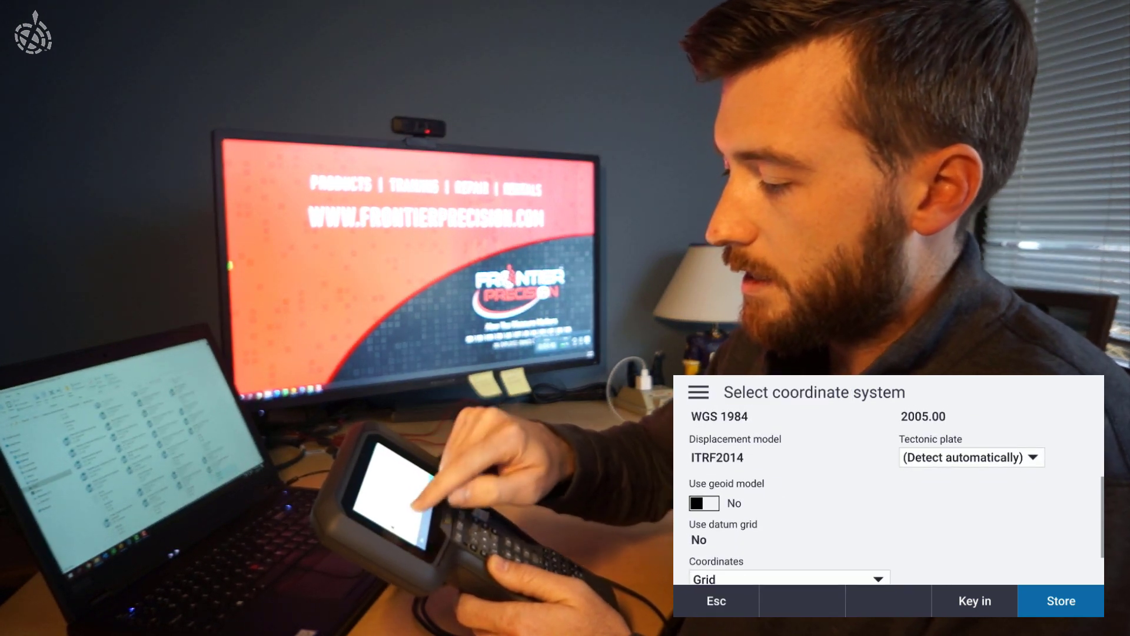
left_click(703, 502)
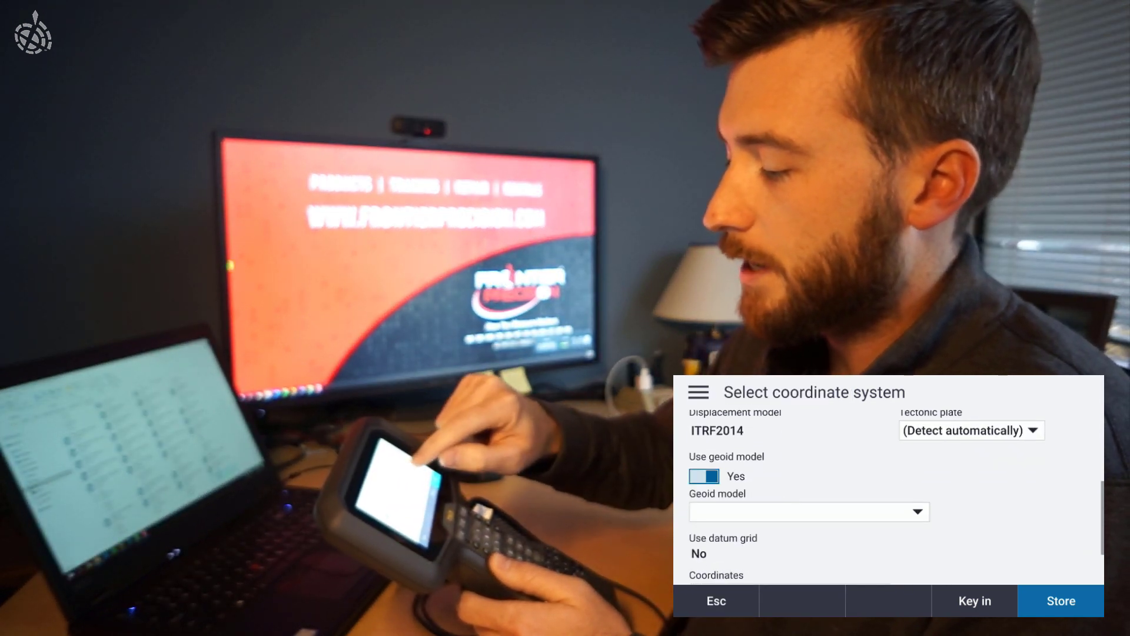
left_click(807, 511)
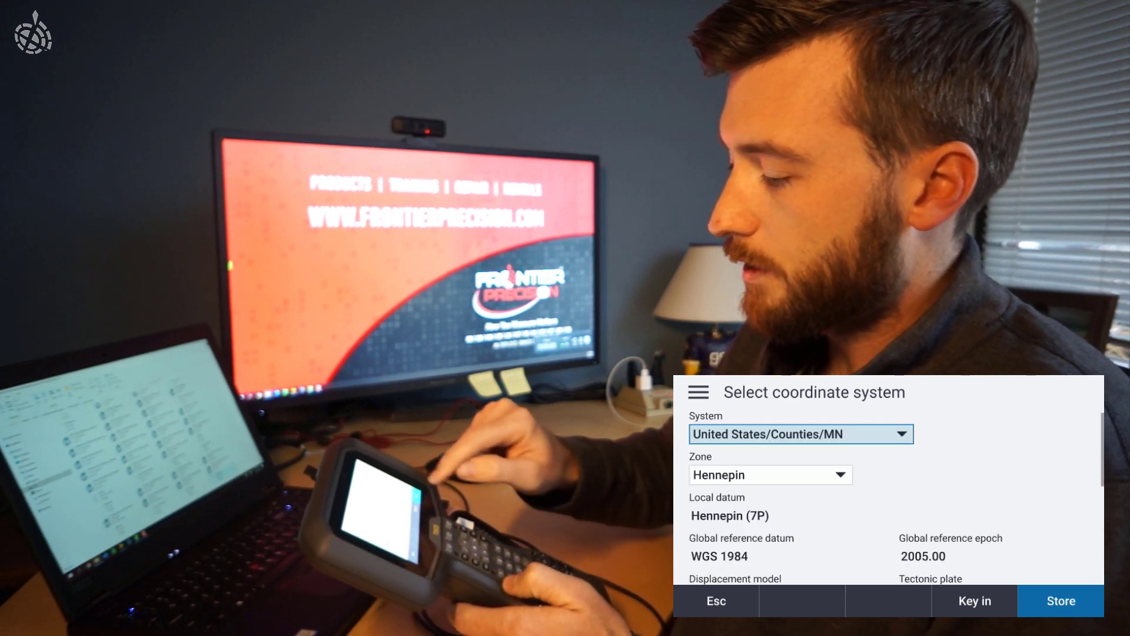
left_click(1059, 601)
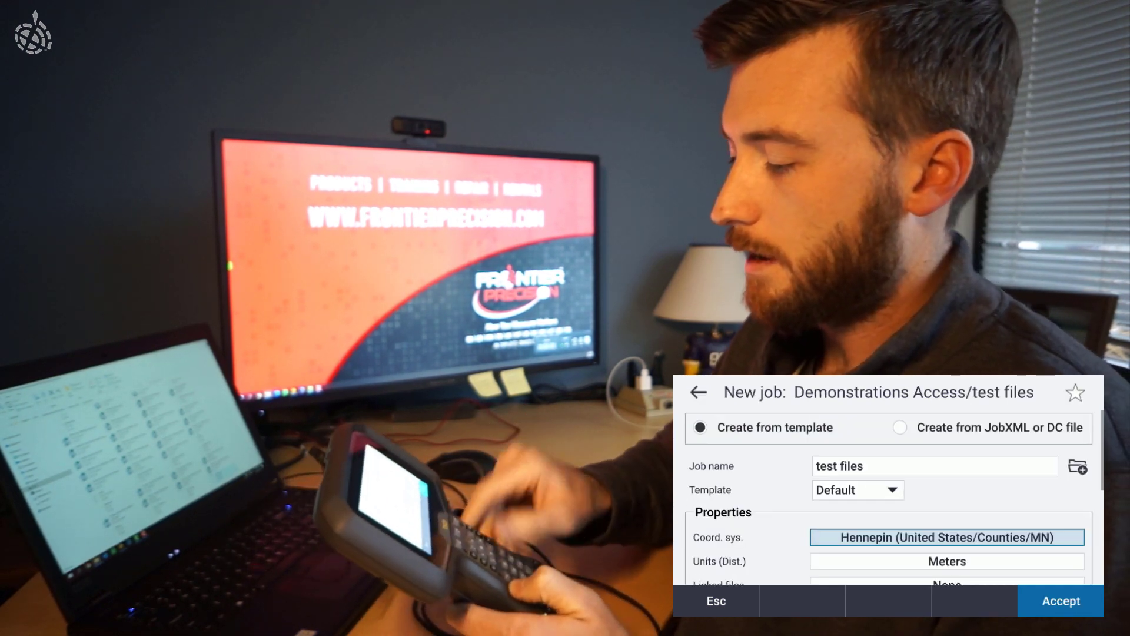
left_click(1059, 600)
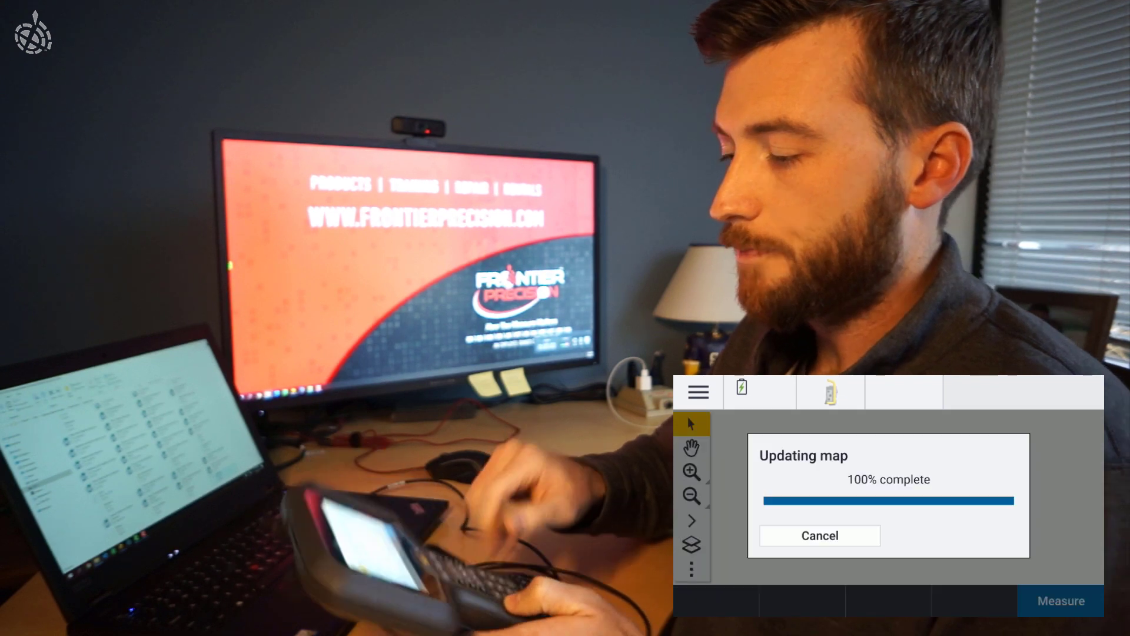